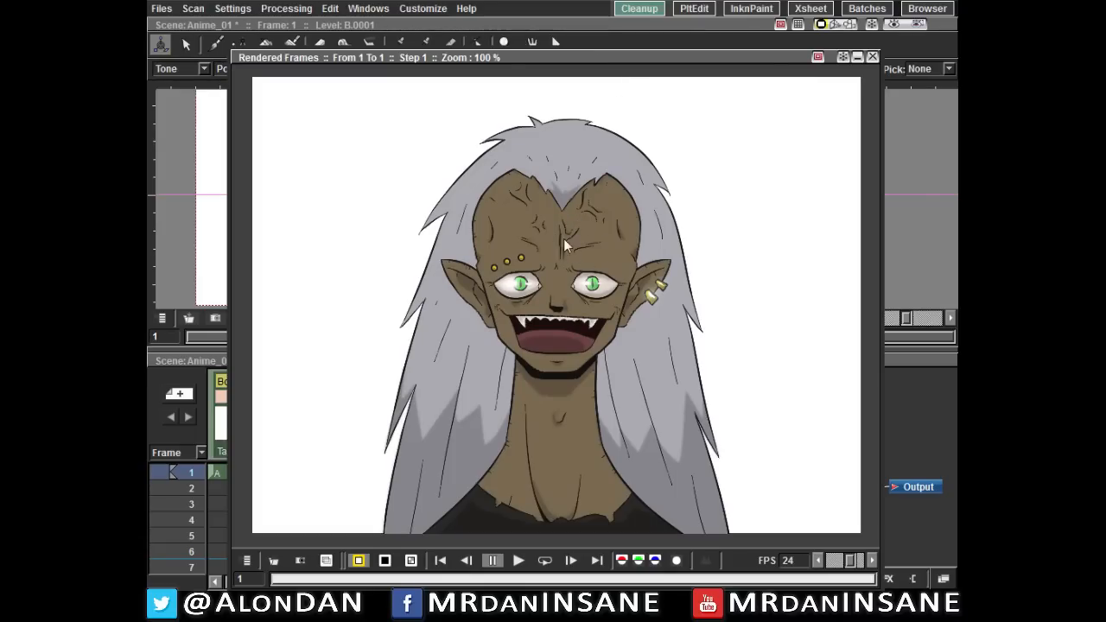
pyautogui.moveTo(562, 259)
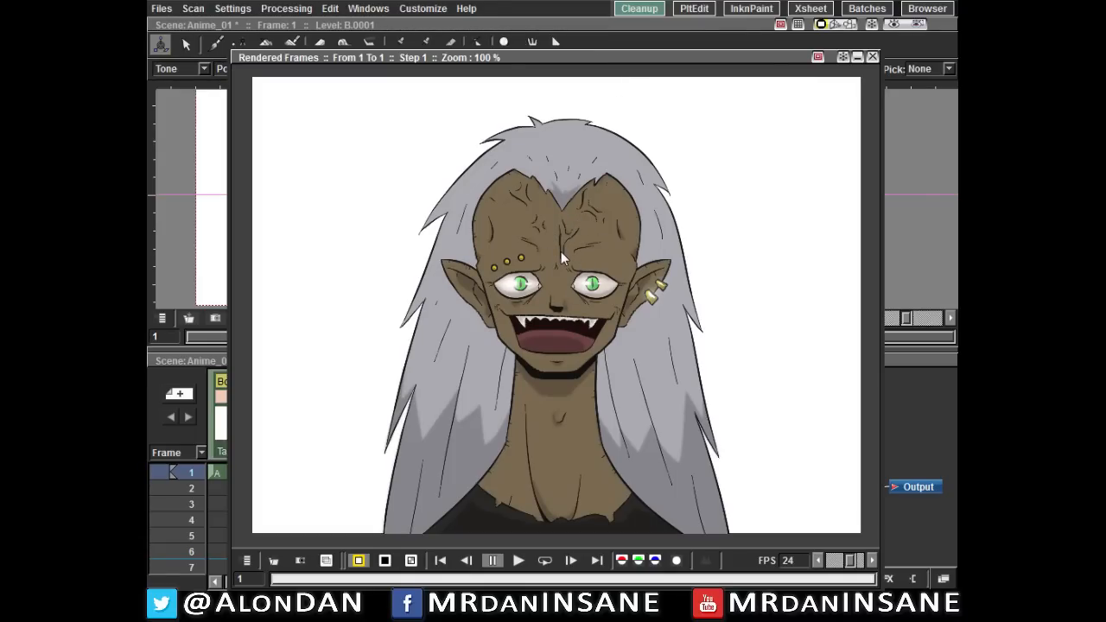
pyautogui.moveTo(571, 214)
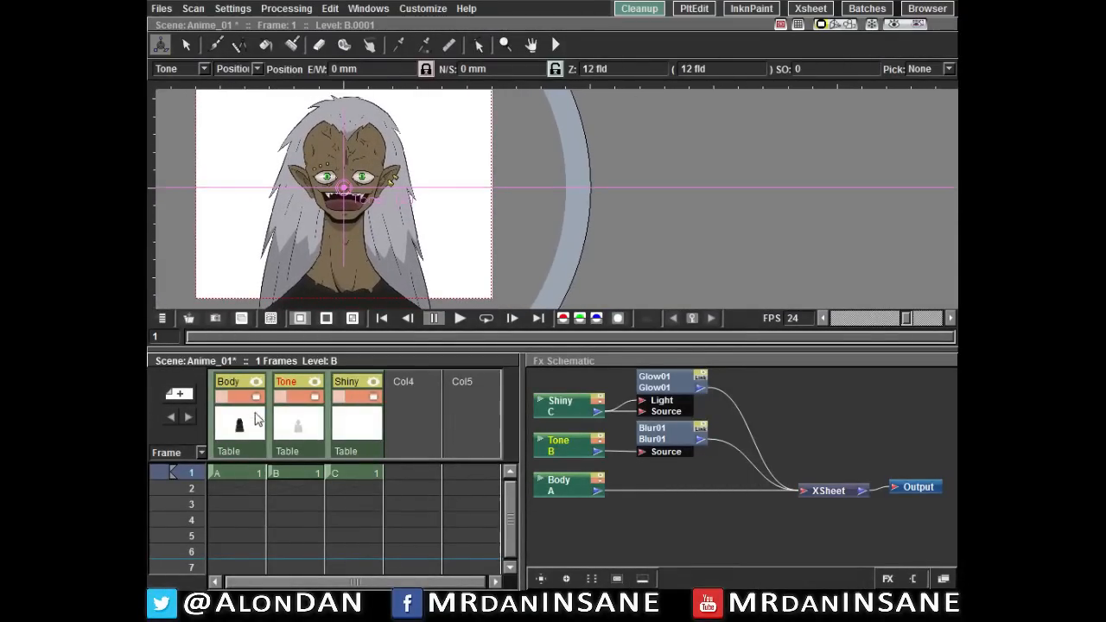
# Pick the Body, Tone and Shiny columns, add a Color Card background, and place it first
pyautogui.click(228, 381)
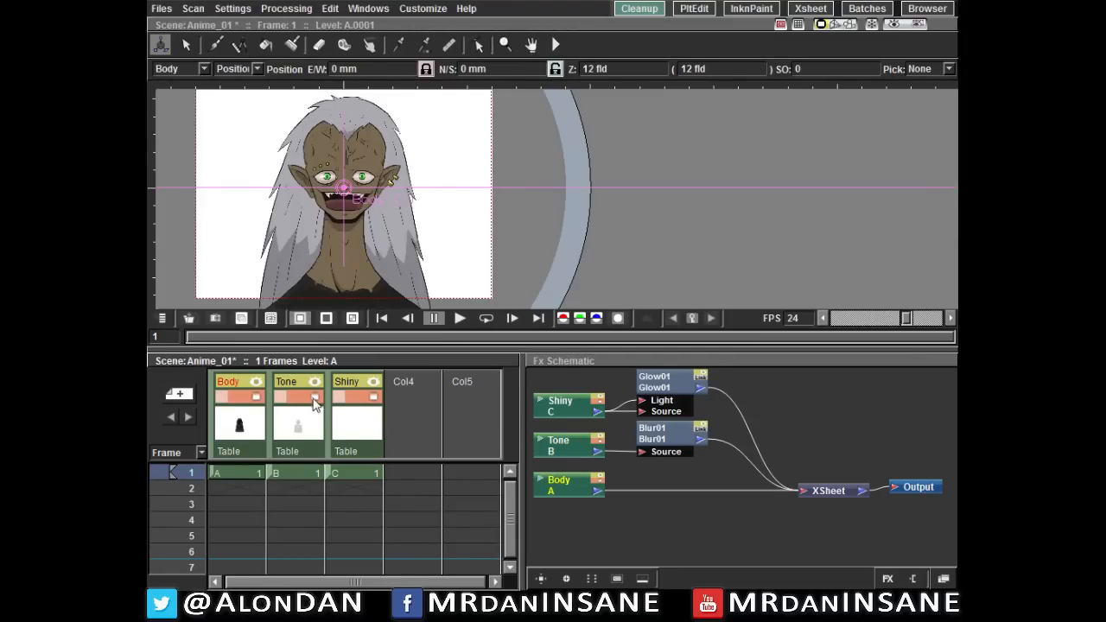
pyautogui.click(297, 398)
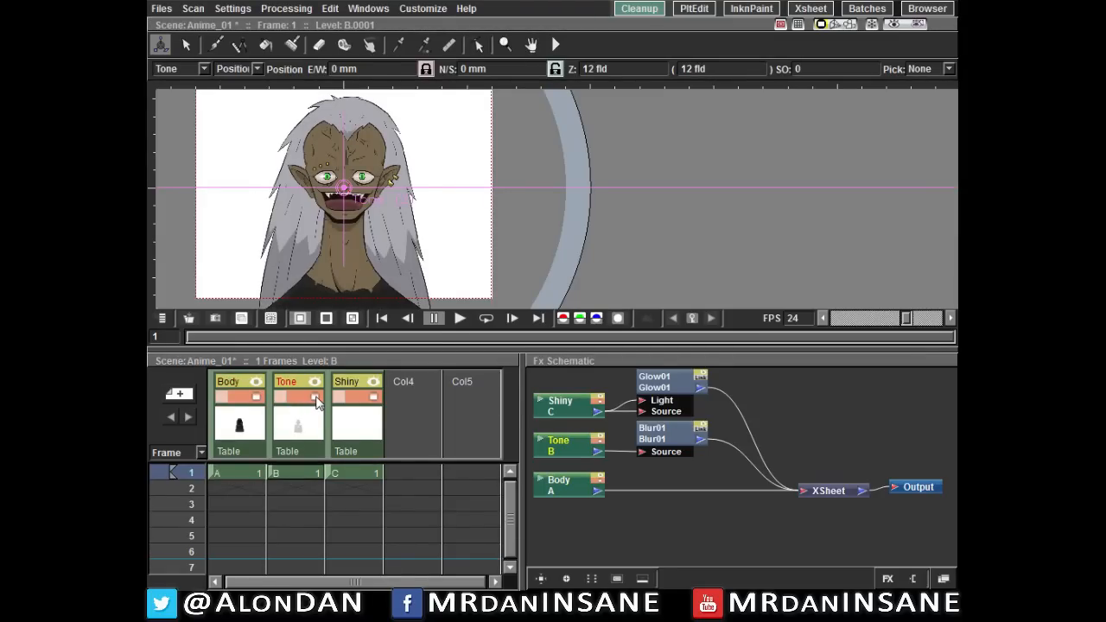
pyautogui.moveTo(315, 397)
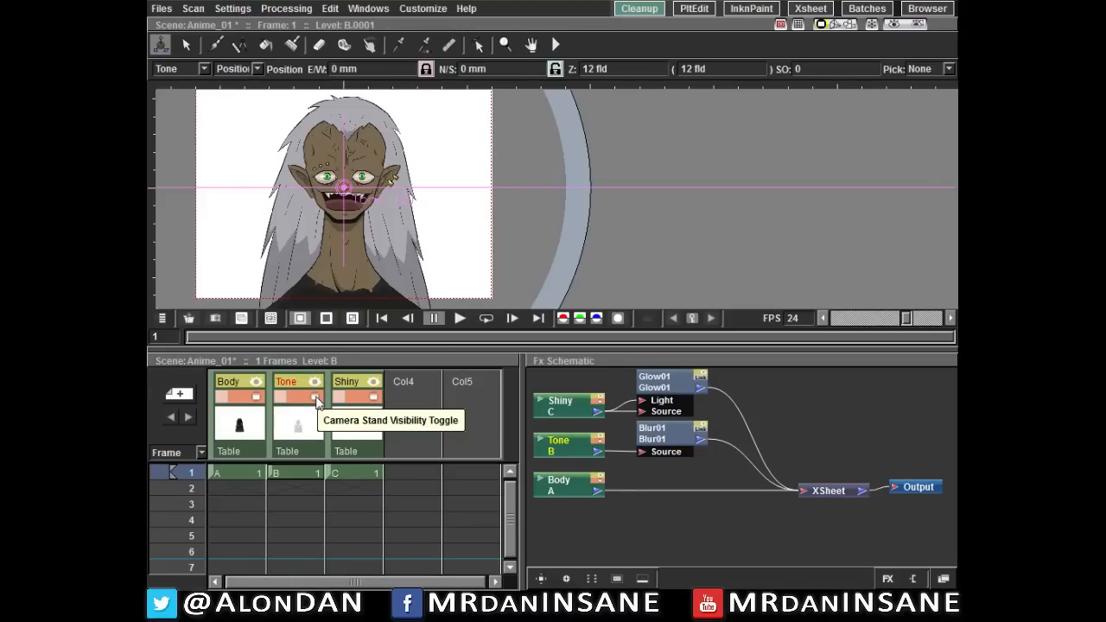
pyautogui.moveTo(371, 400)
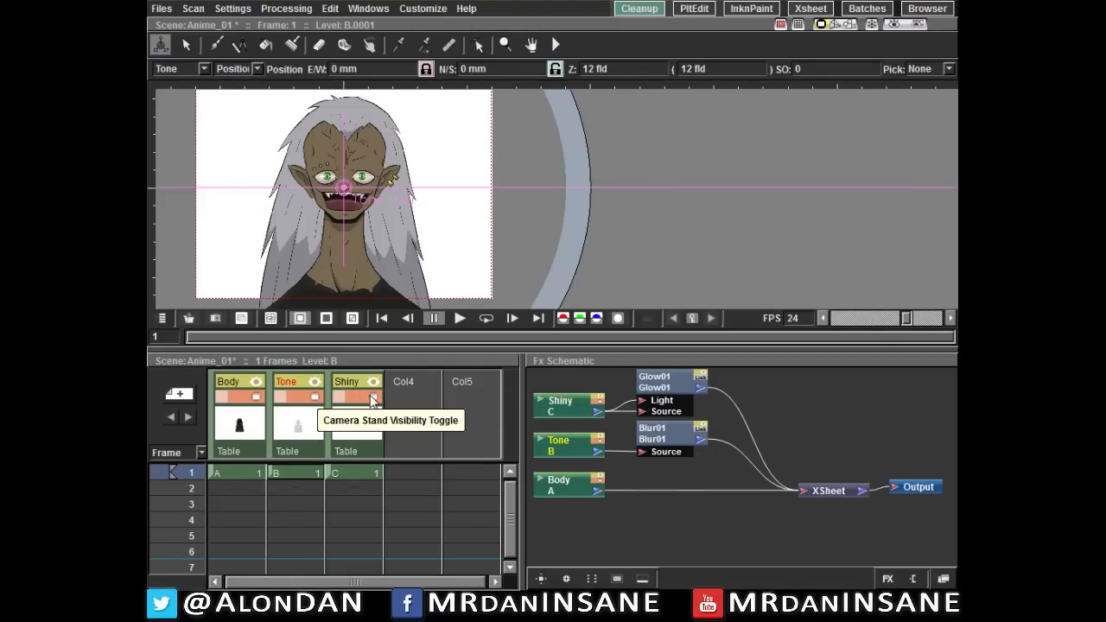
pyautogui.click(372, 396)
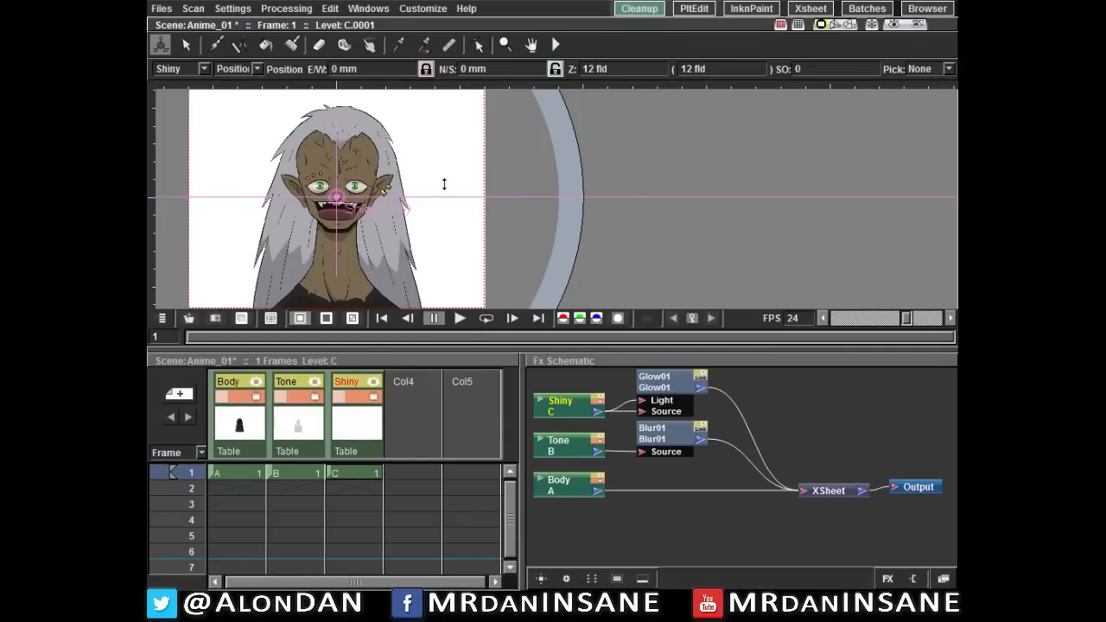
pyautogui.moveTo(556, 432)
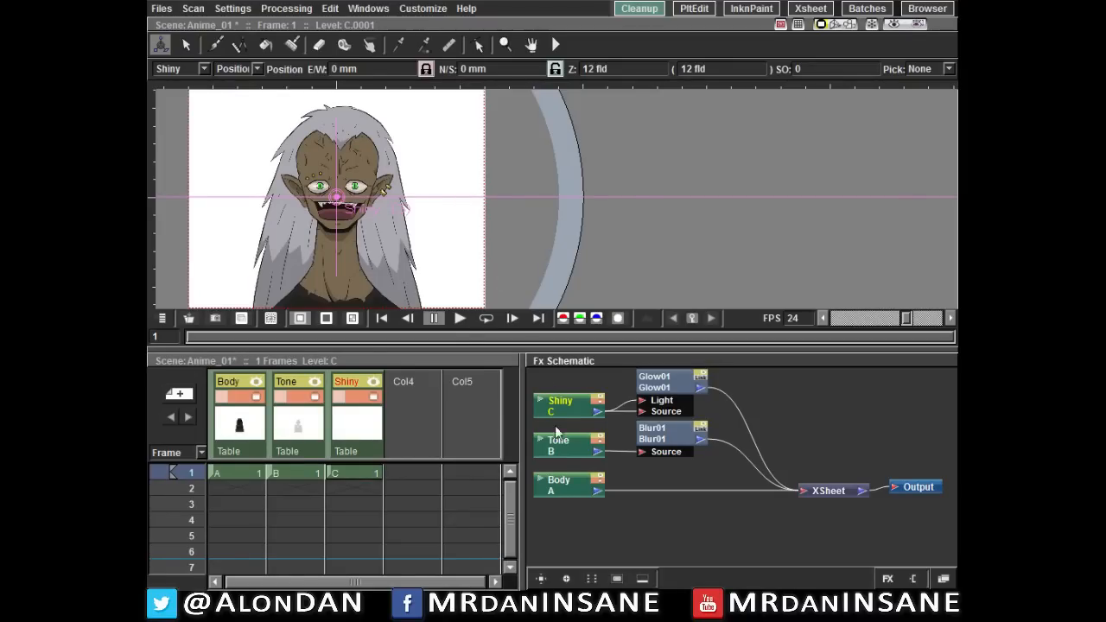
pyautogui.moveTo(569, 524)
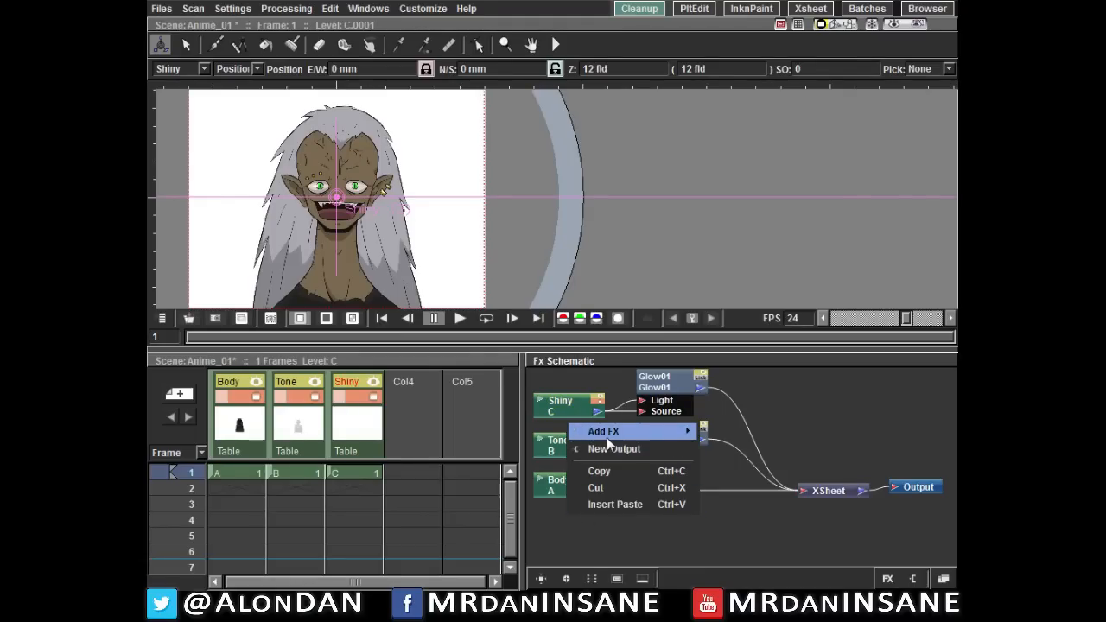
pyautogui.click(603, 431)
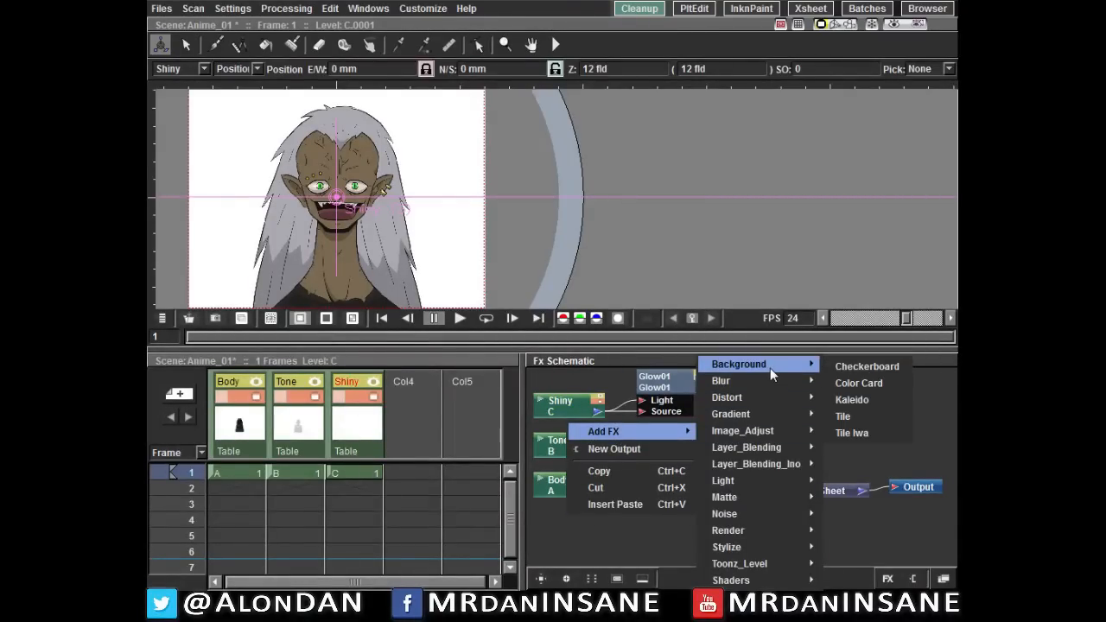
pyautogui.moveTo(858, 383)
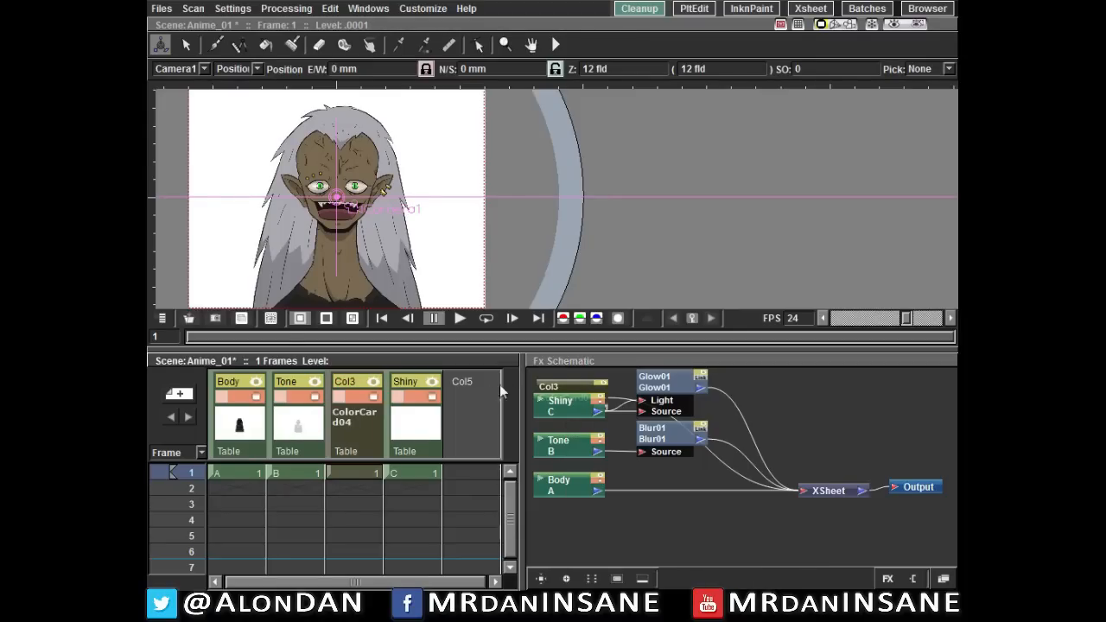
pyautogui.moveTo(338, 423)
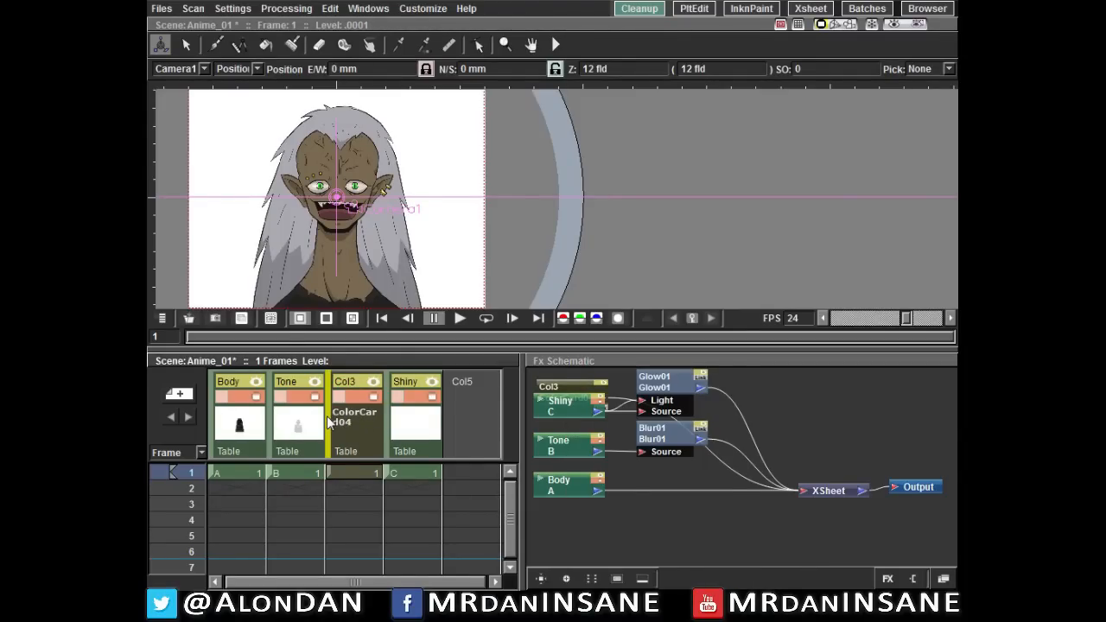
pyautogui.click(355, 419)
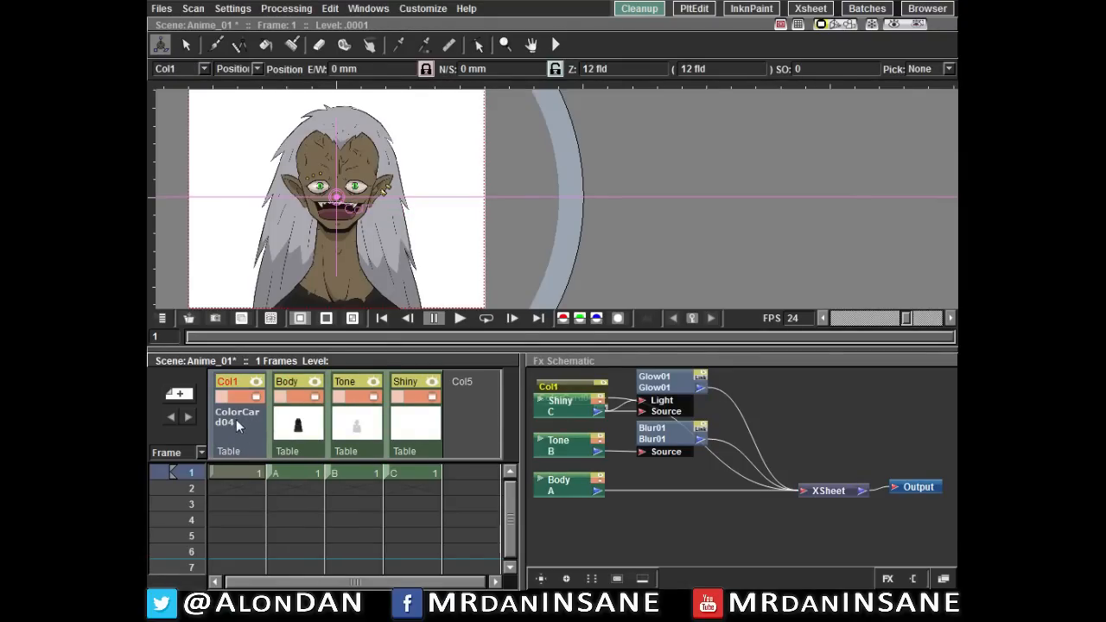
pyautogui.moveTo(245, 427)
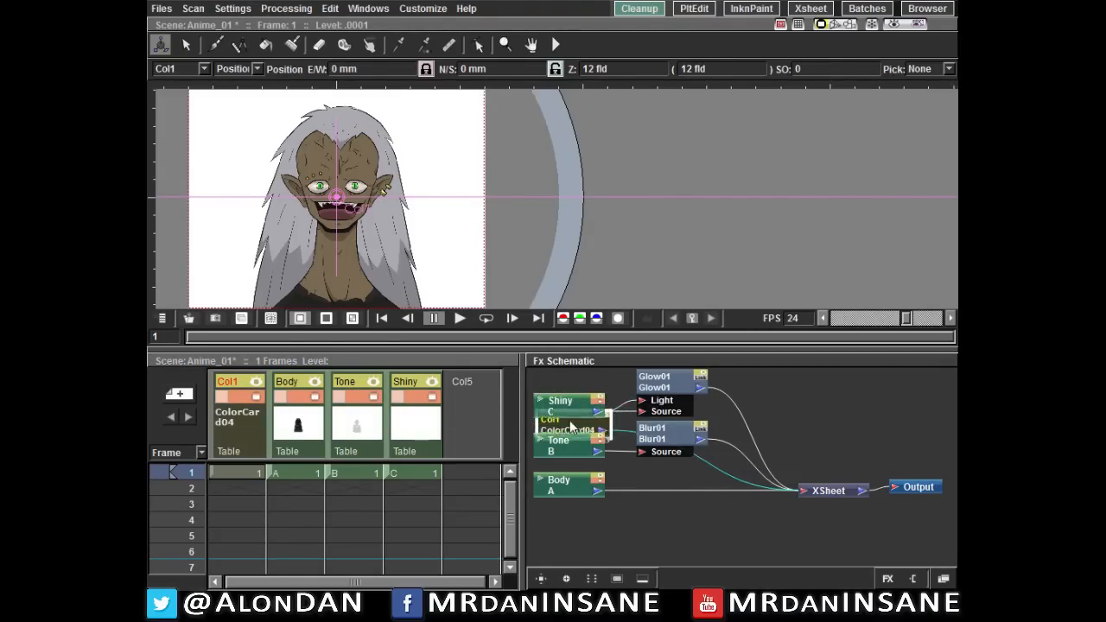
# Move the ColorCard04 node below Body and insert a Backlit effect after it
pyautogui.moveTo(566, 423); pyautogui.dragTo(566, 538)
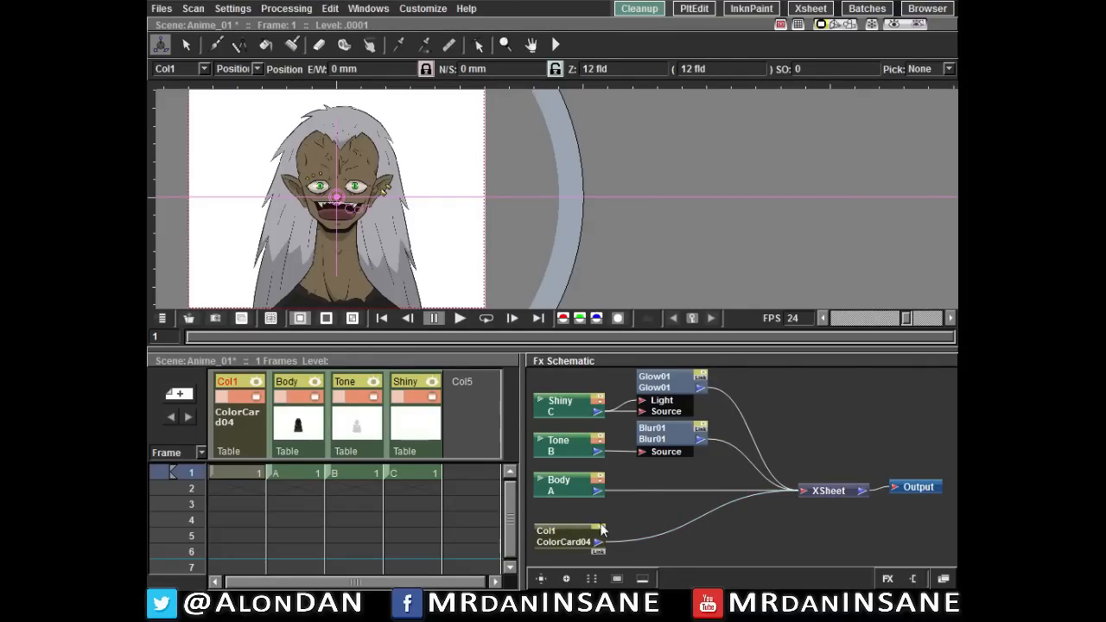
pyautogui.click(566, 536)
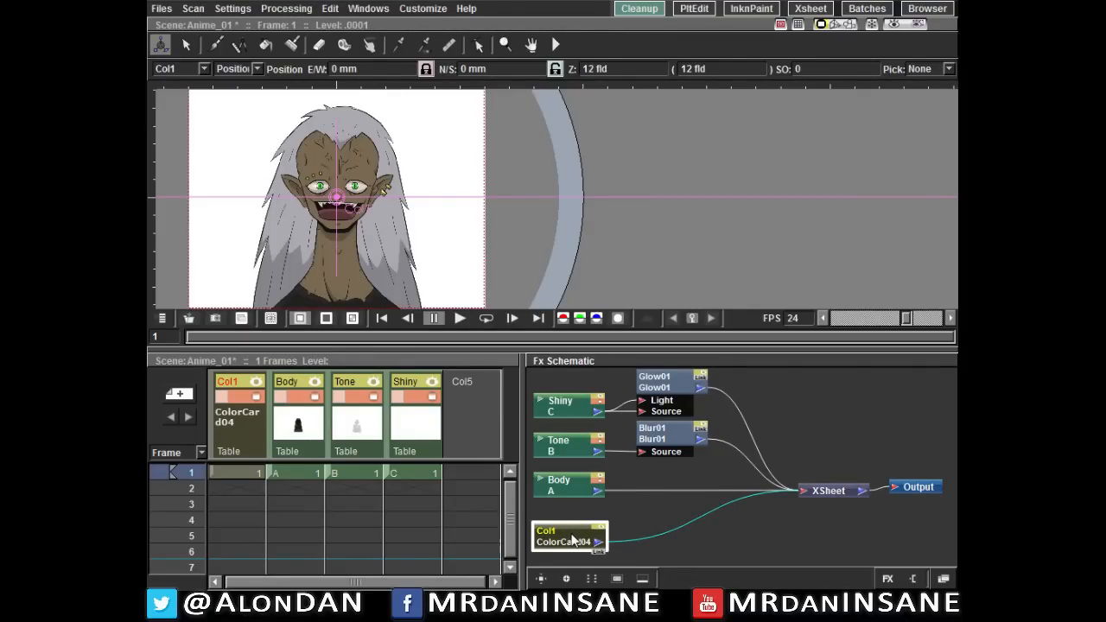
pyautogui.moveTo(570, 540)
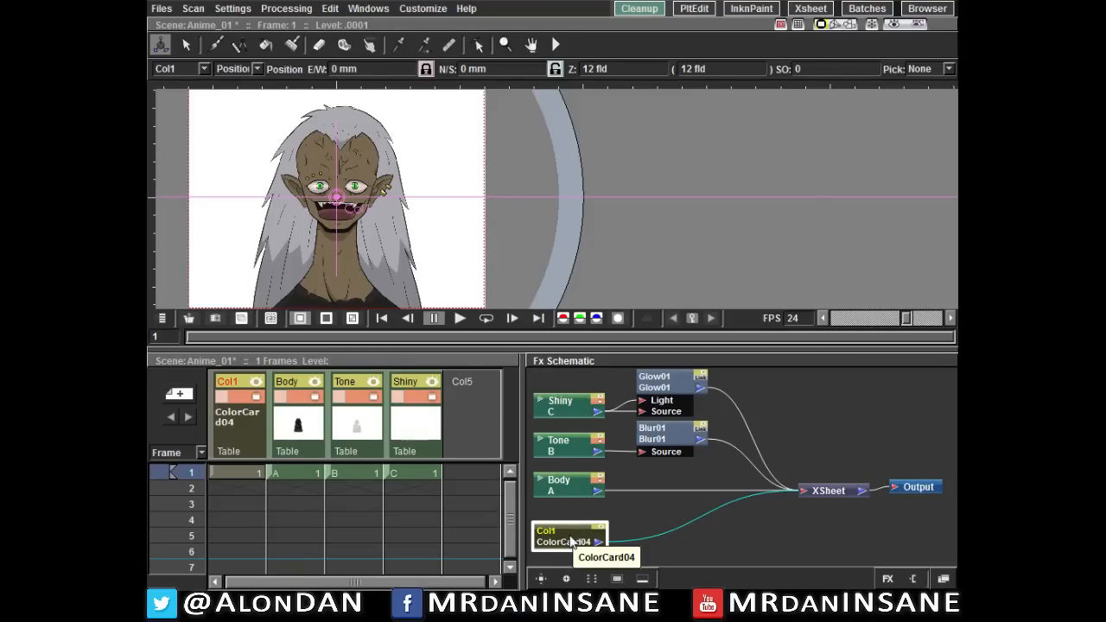
pyautogui.rightClick(566, 536)
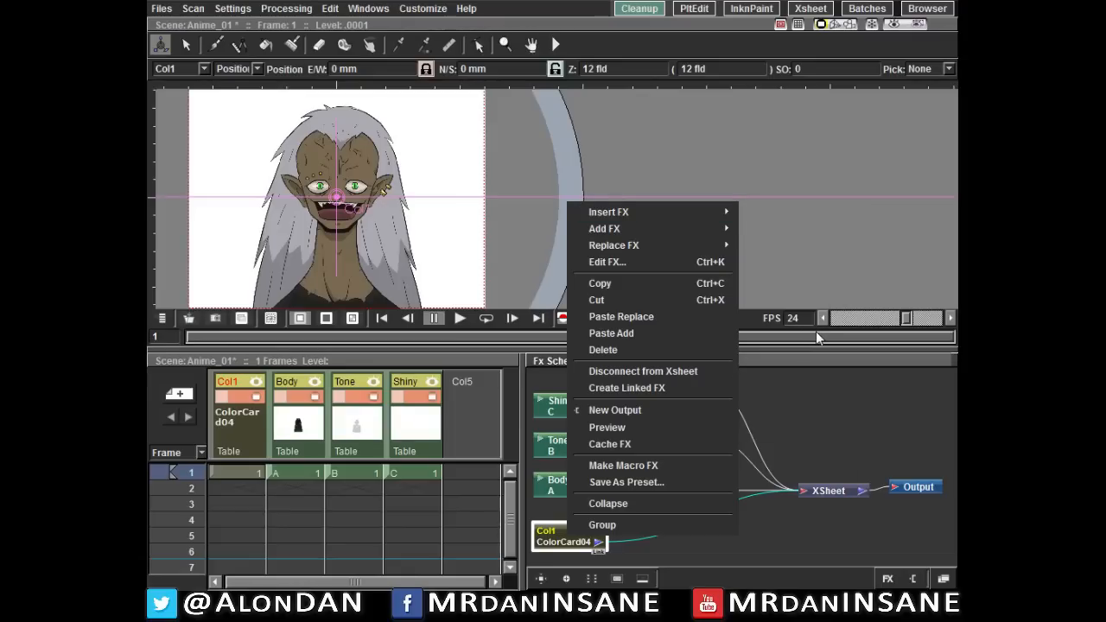
pyautogui.moveTo(609, 212)
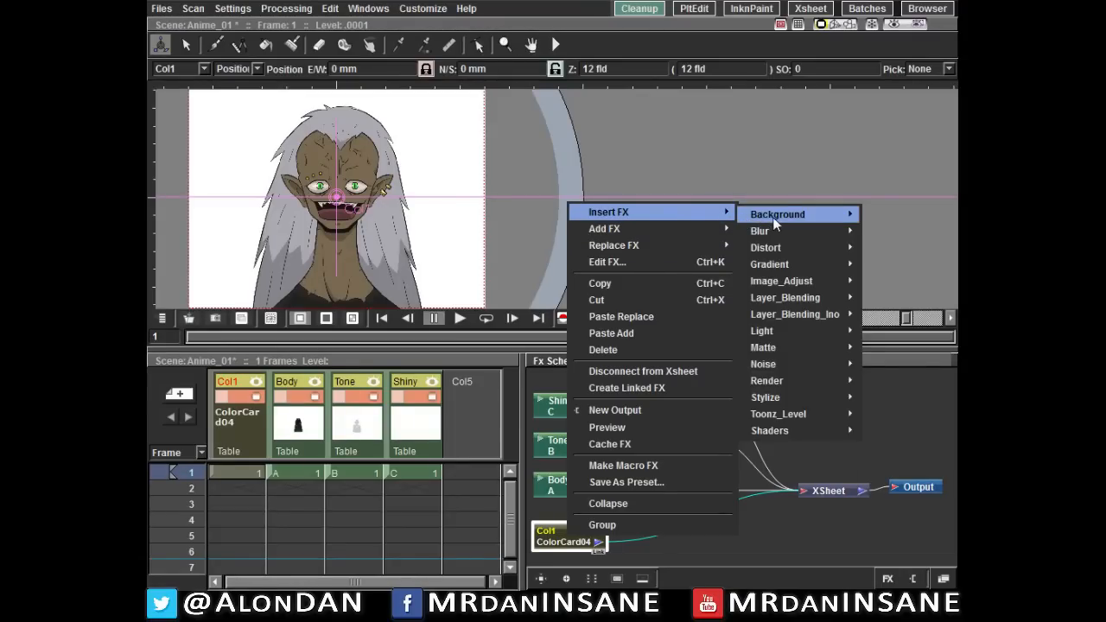
pyautogui.moveTo(761, 330)
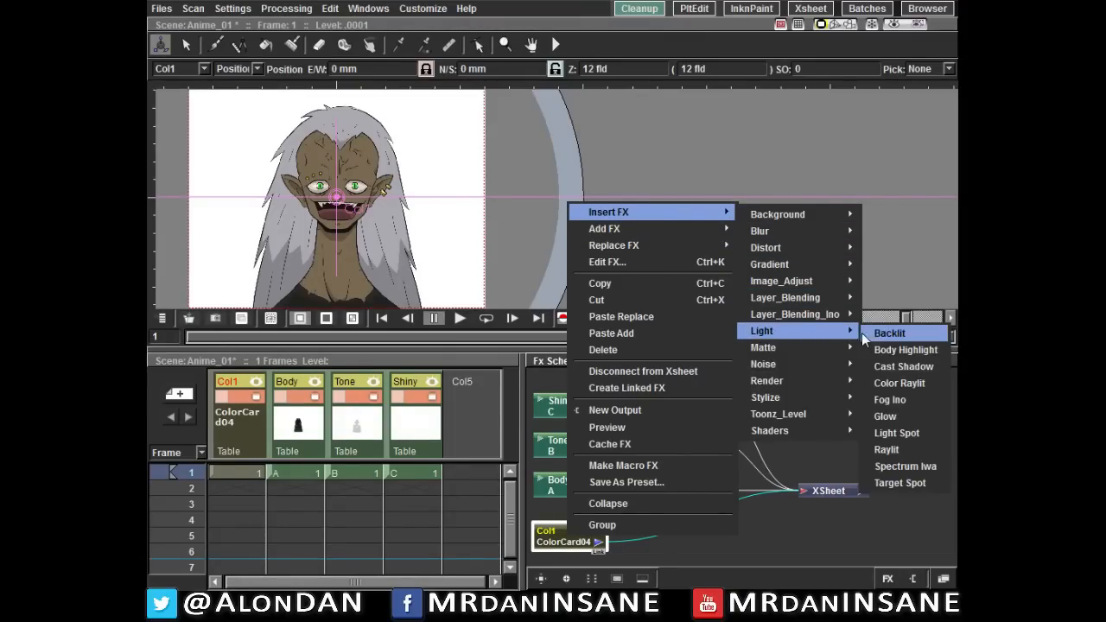
pyautogui.click(890, 333)
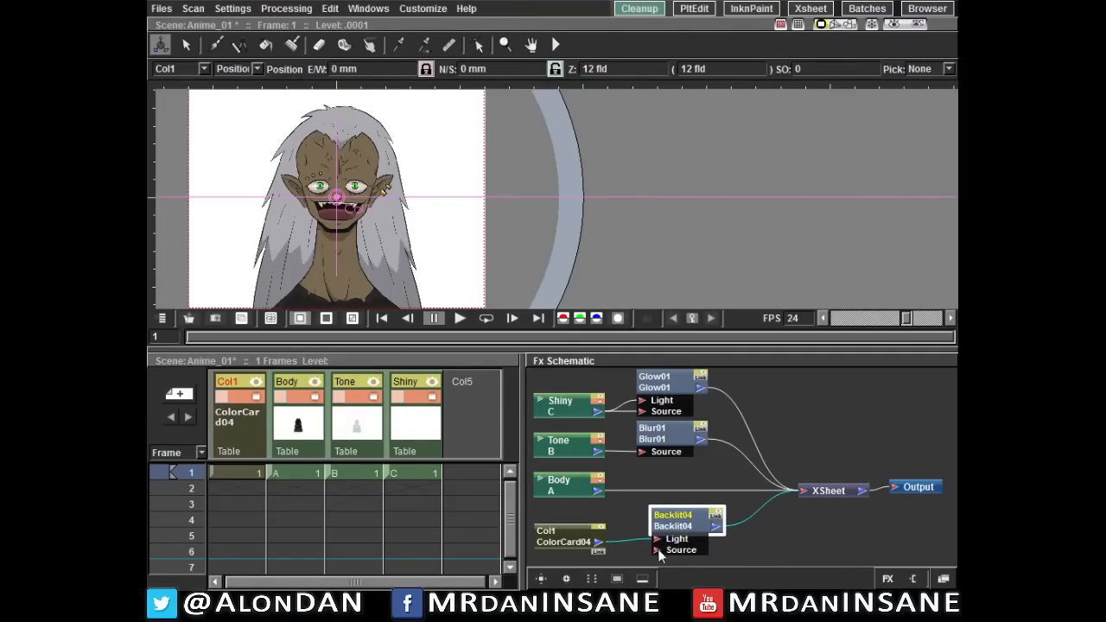
# Link the Body column into Backlit04's Source port, then select the Backlit node
pyautogui.click(569, 485)
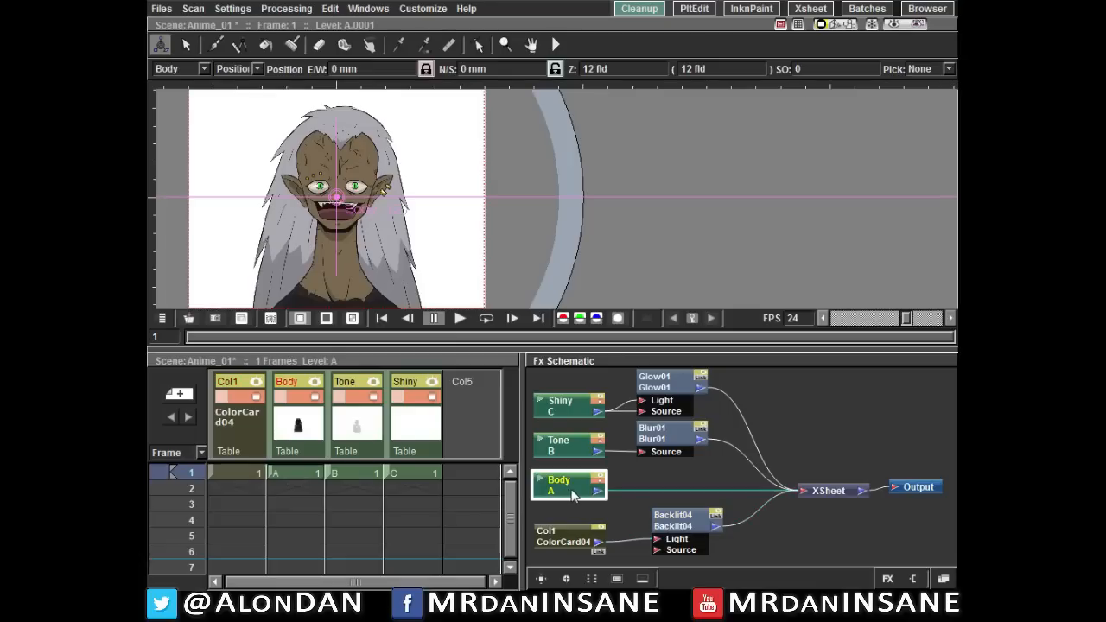
pyautogui.moveTo(602, 473)
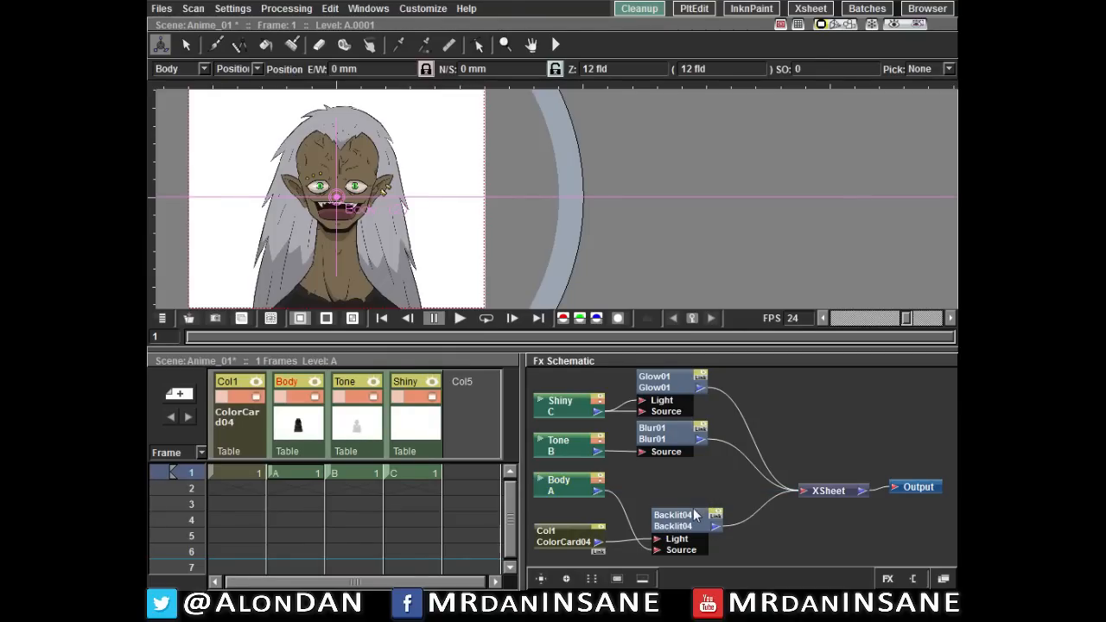
pyautogui.click(673, 515)
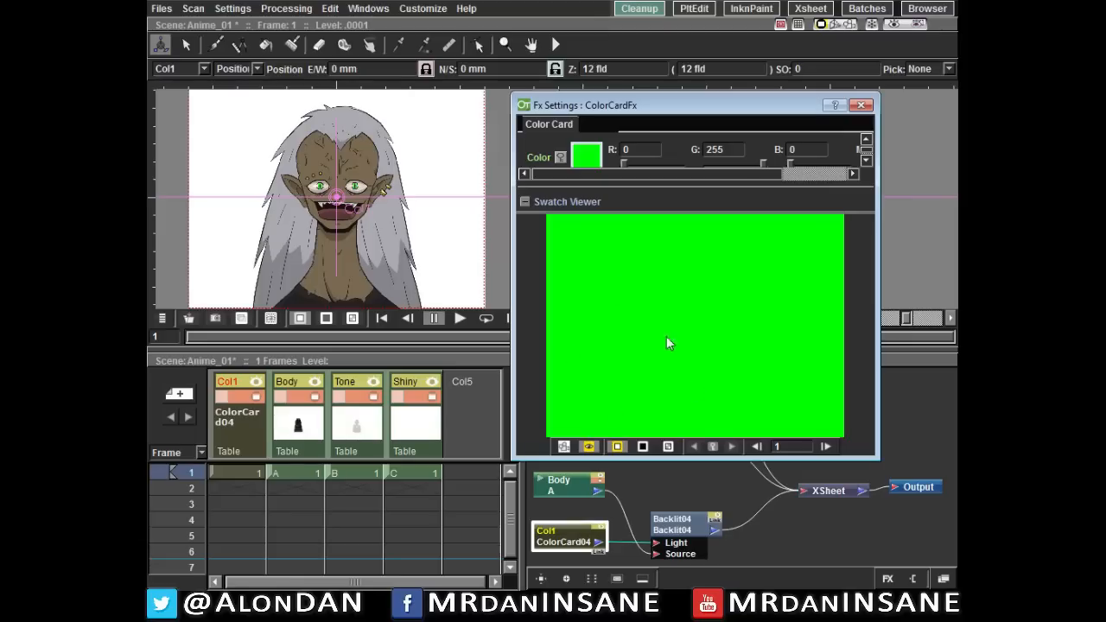
pyautogui.moveTo(614, 159)
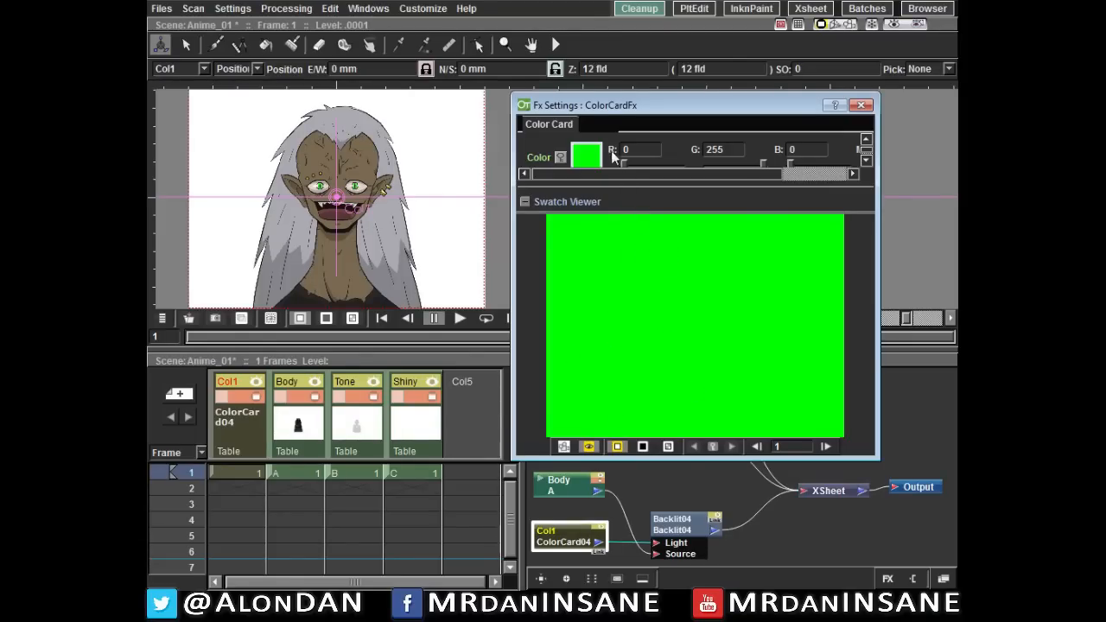
# Turn the Color Card colour to pure white (255,255,255) and close its settings
pyautogui.click(586, 156)
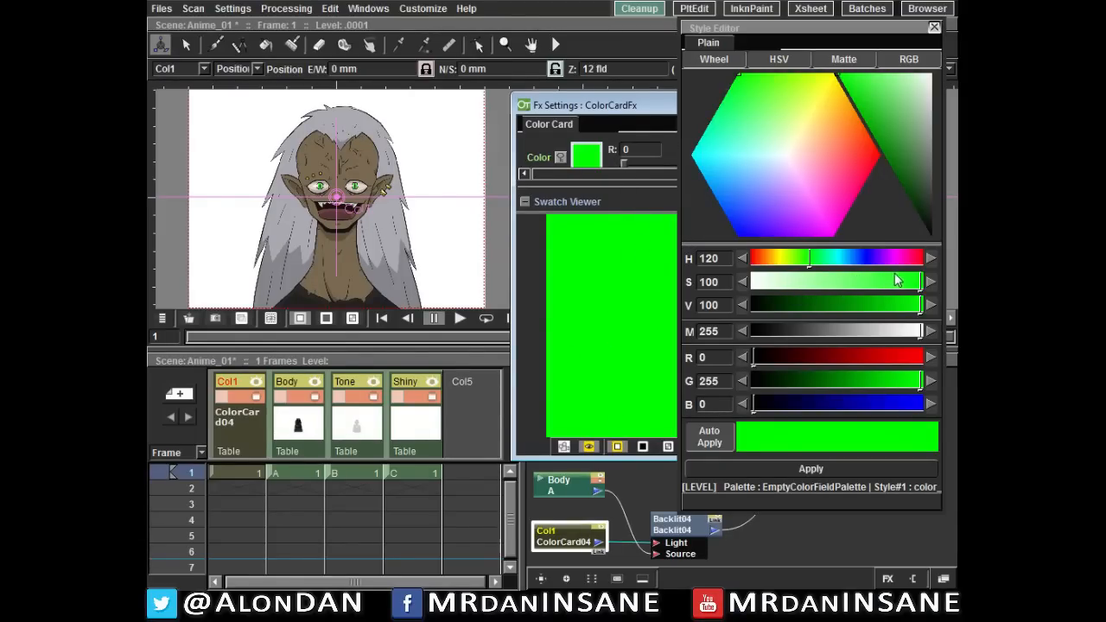
pyautogui.moveTo(899, 282); pyautogui.dragTo(769, 282)
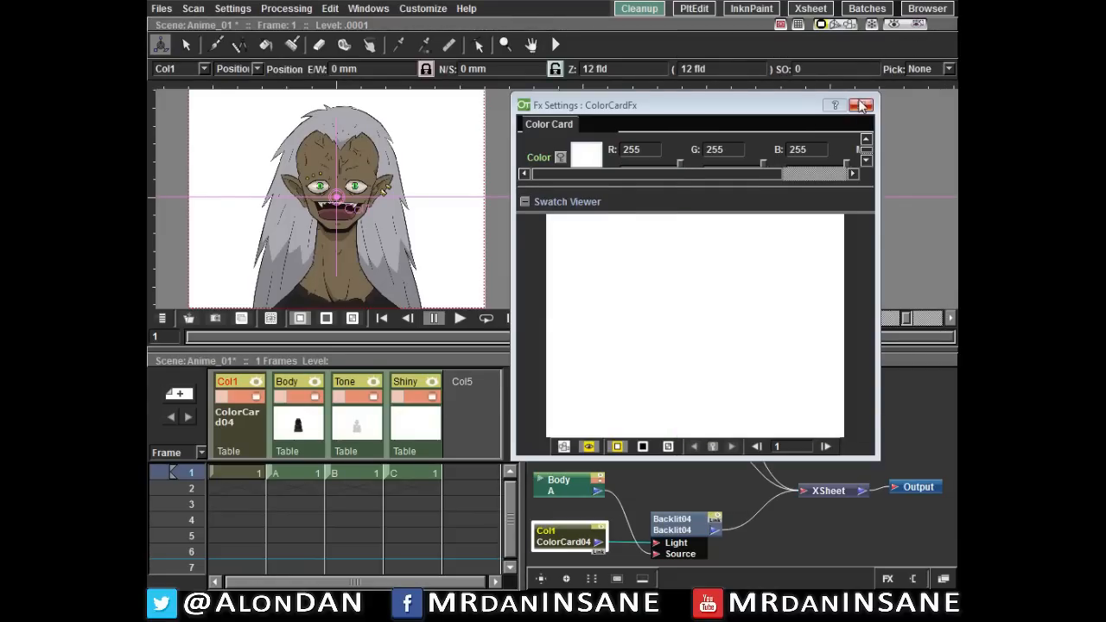
pyautogui.click(862, 104)
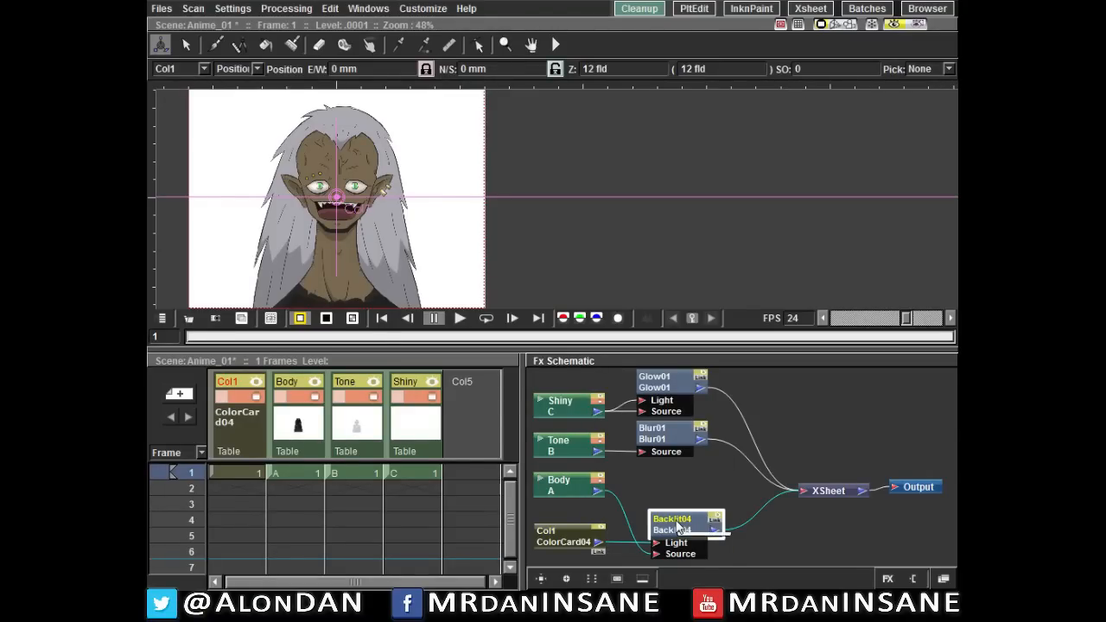
# Give Backlit04 an intensity of 10 and close its settings window
pyautogui.doubleClick(673, 518)
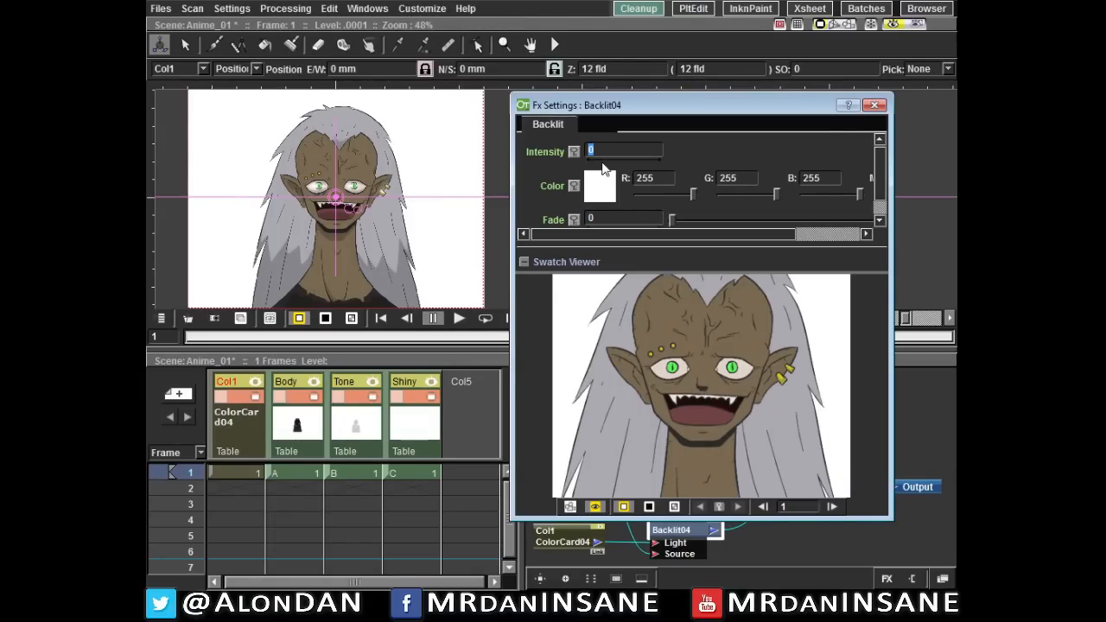
pyautogui.write('10')
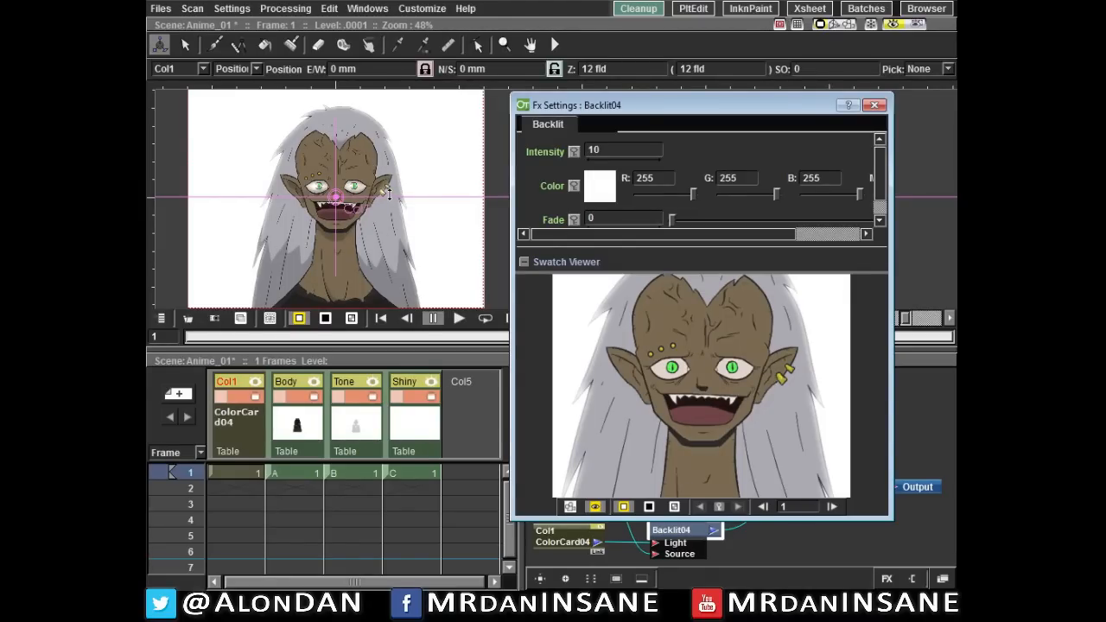
pyautogui.moveTo(749, 110)
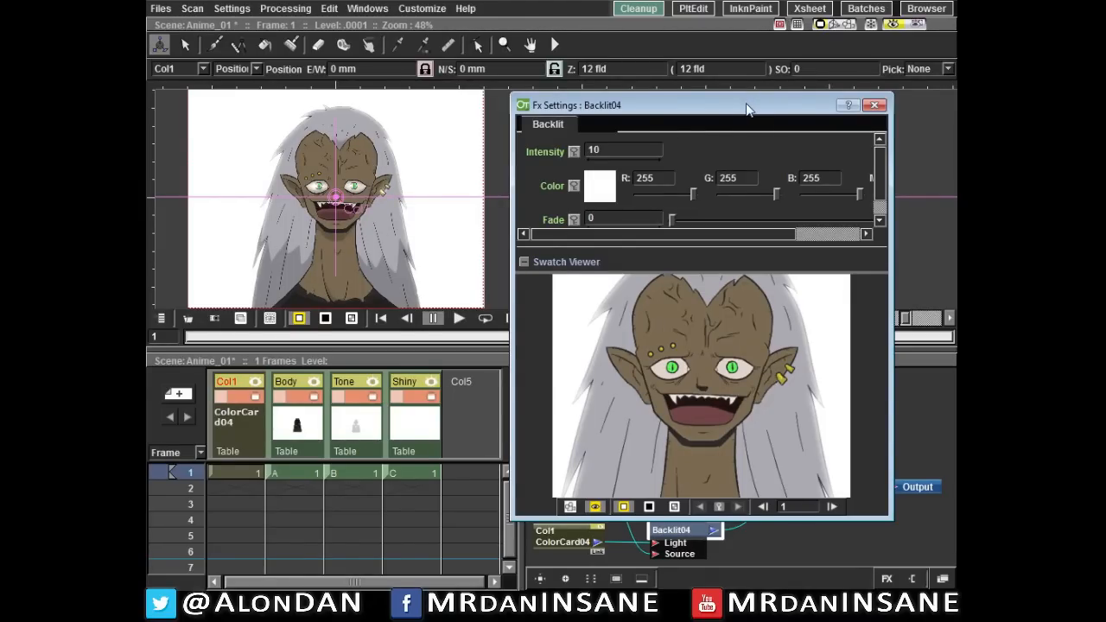
pyautogui.click(874, 105)
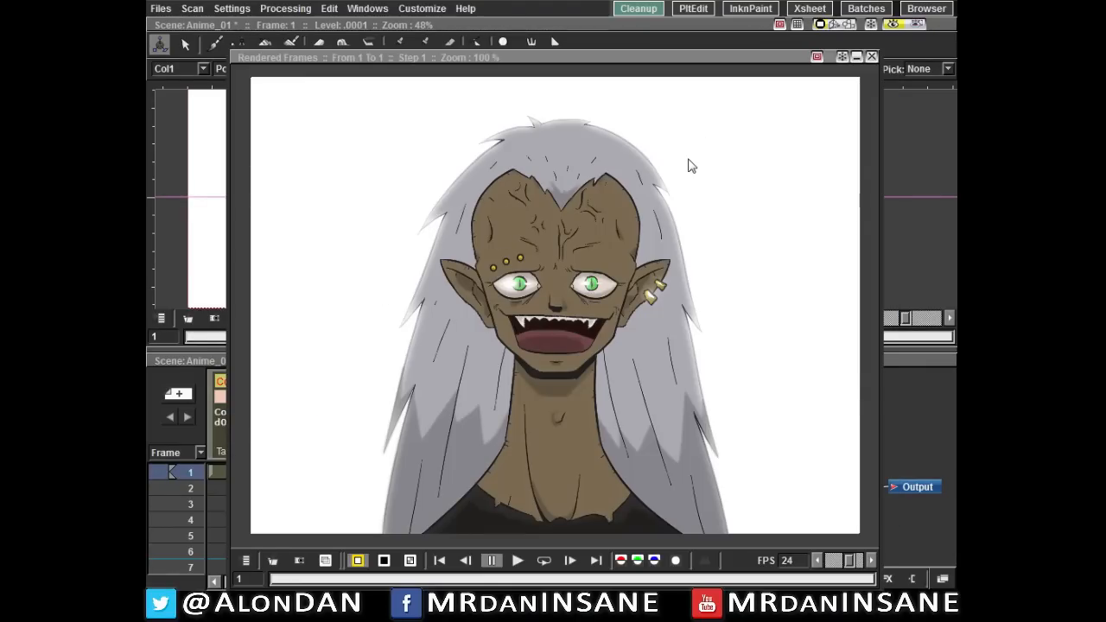
pyautogui.moveTo(706, 67)
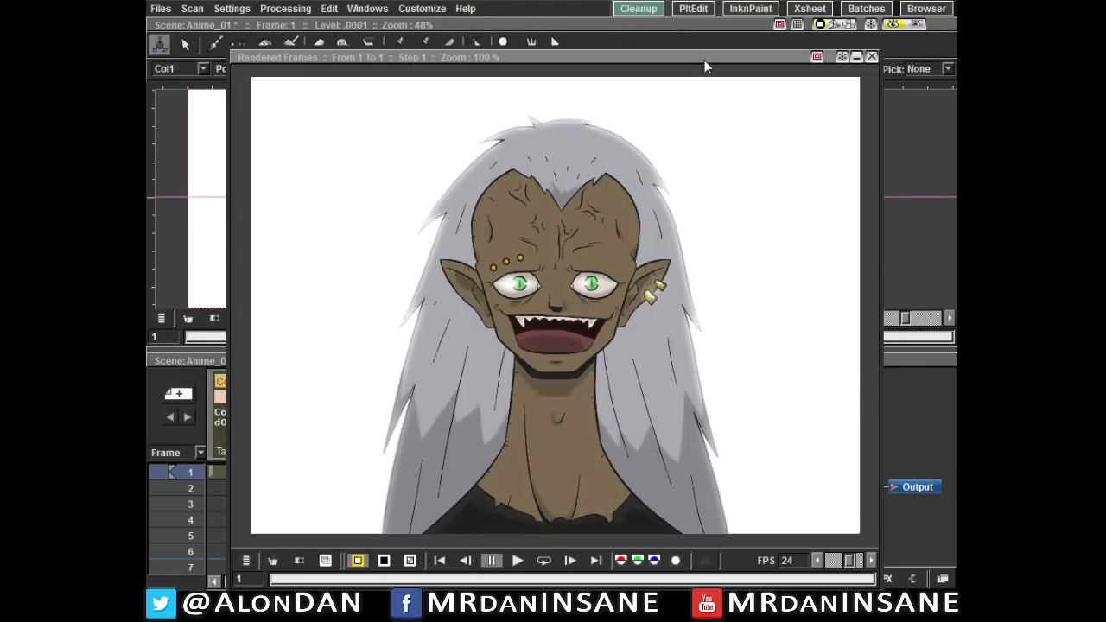